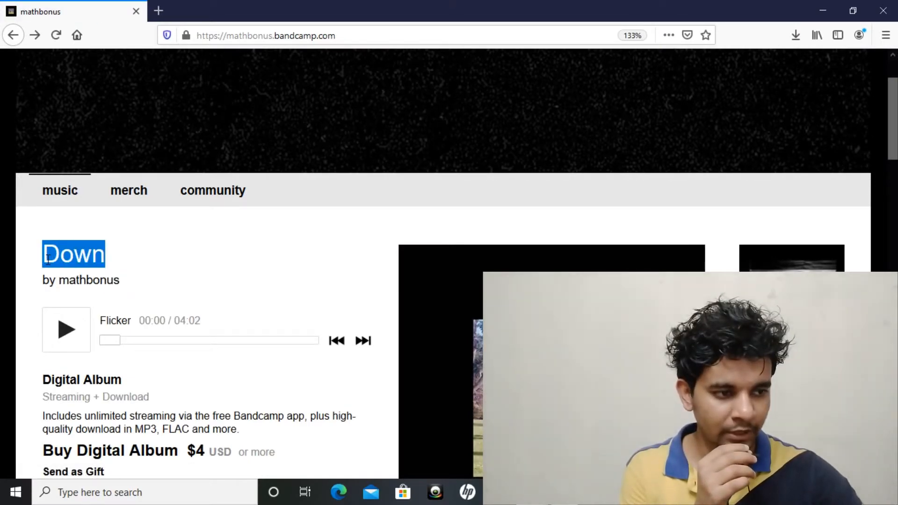
Scroll to the Down album's four tracks, March 15, 2020 release date and rights note
scroll("down", 3)
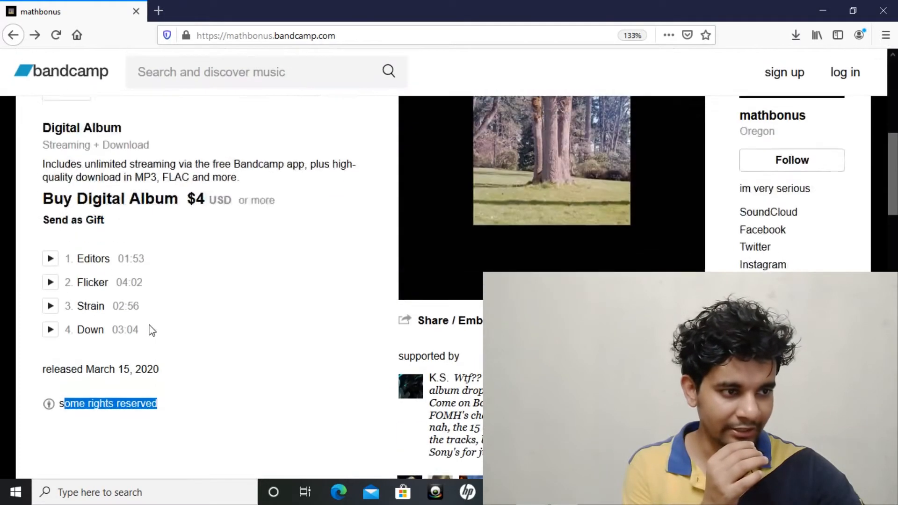
Clear the text highlight to reveal the $4 USD digital album price line
left_click(50, 281)
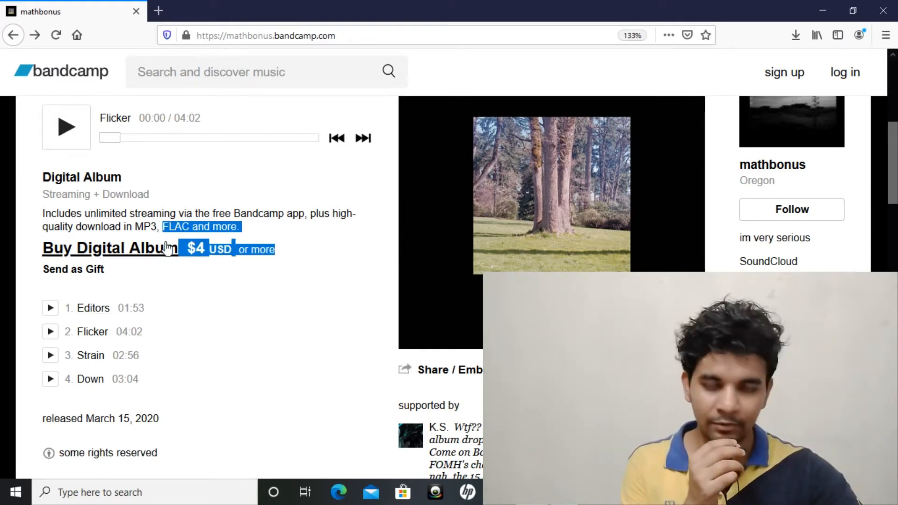
mouse_move(271, 253)
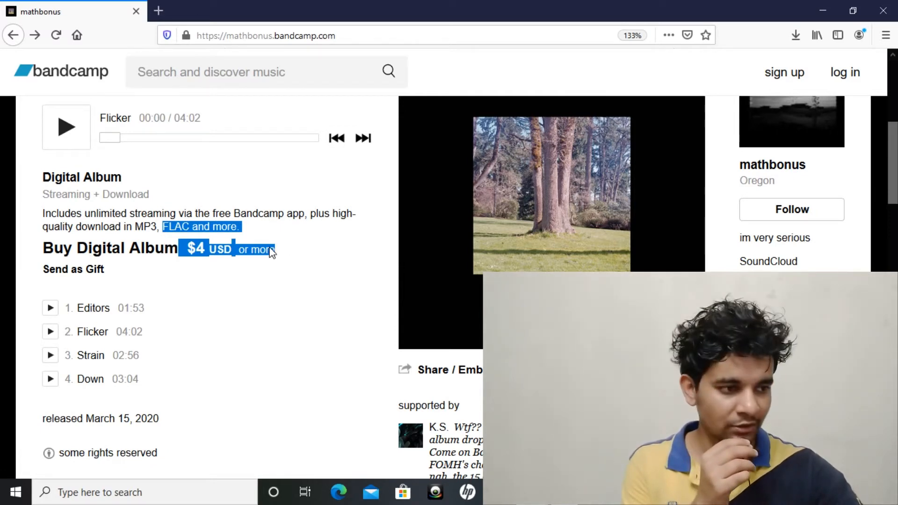
Scroll through the supporters and discography section, then back to the Down title
scroll("down", 3)
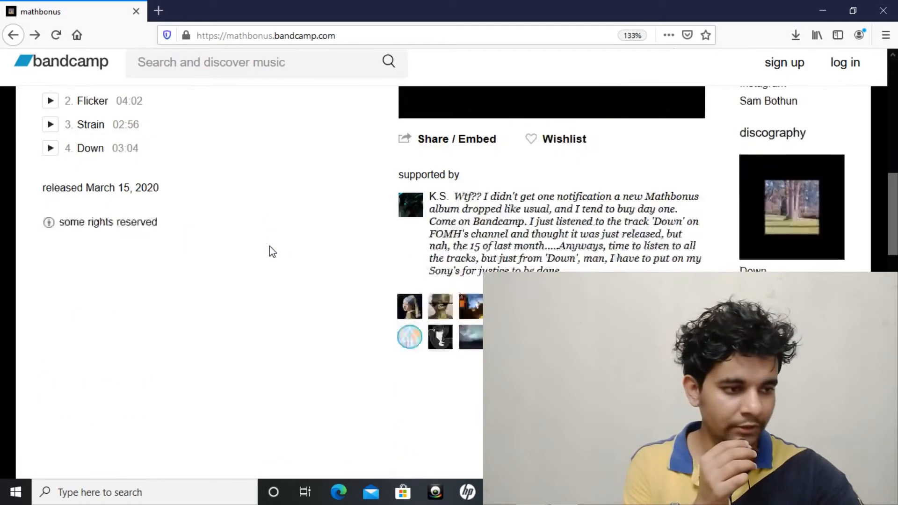
scroll("down", 3)
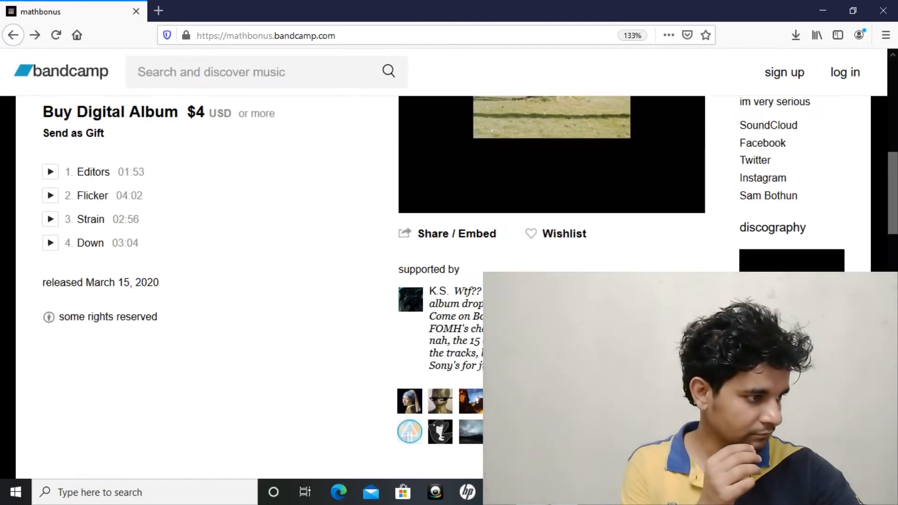
scroll("down", 3)
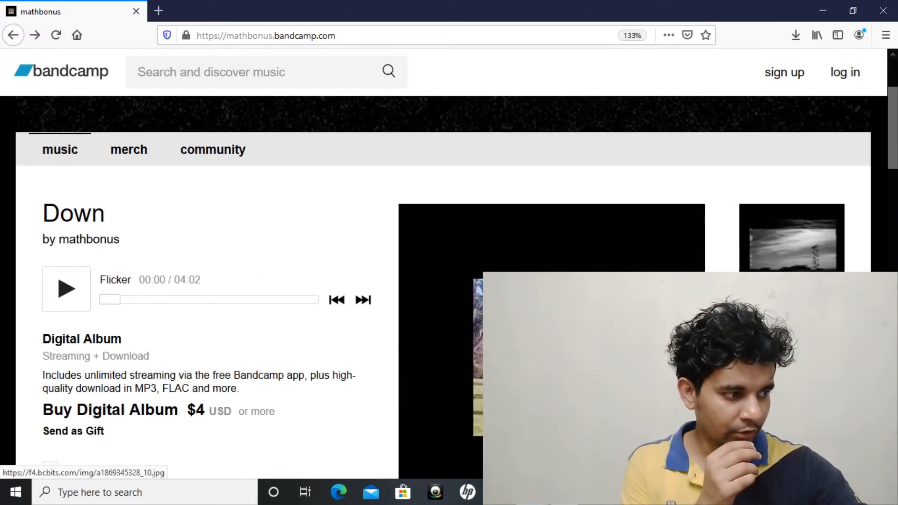
scroll("down", 3)
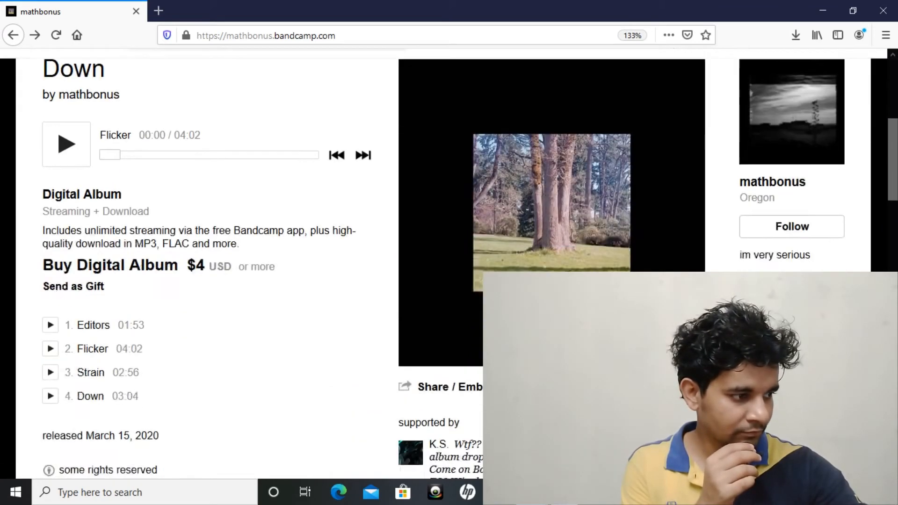
scroll("down", 3)
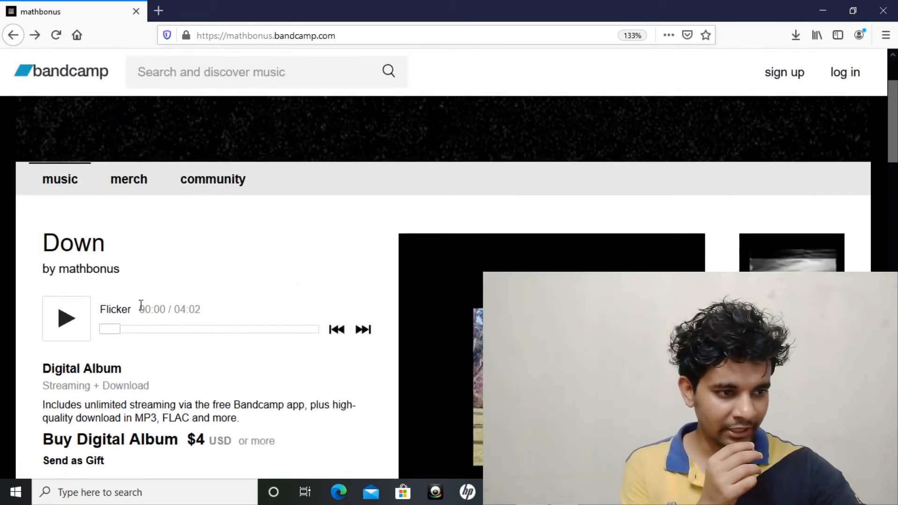
Scroll to show the Flicker player, four tracks, release date and mathbonus Oregon profile
scroll("down", 3)
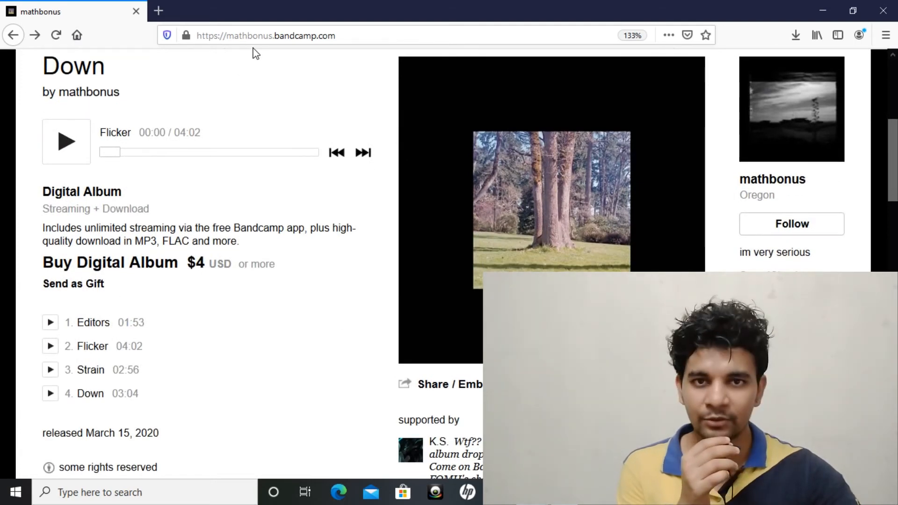
mouse_move(281, 145)
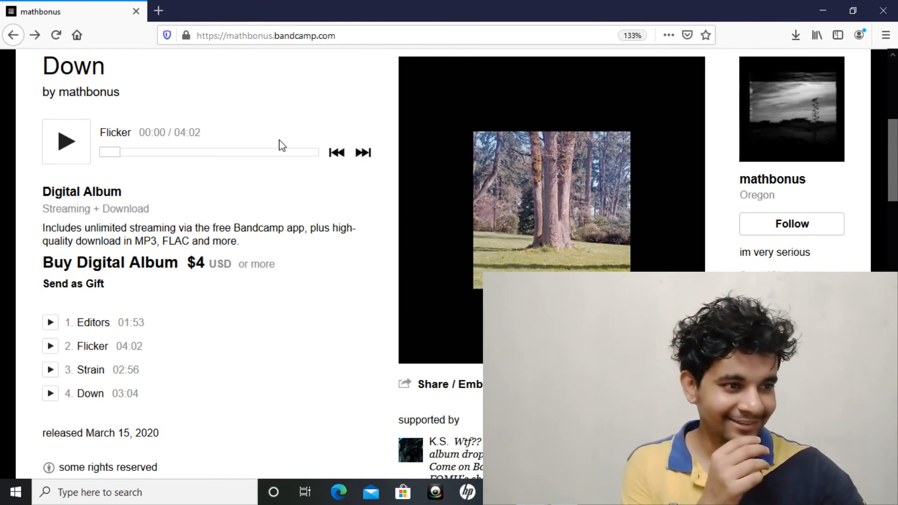
mouse_move(127, 110)
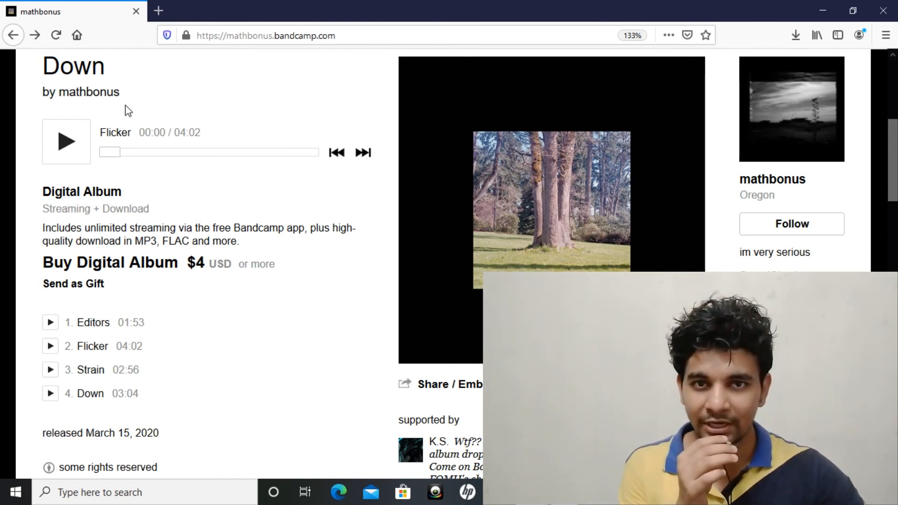